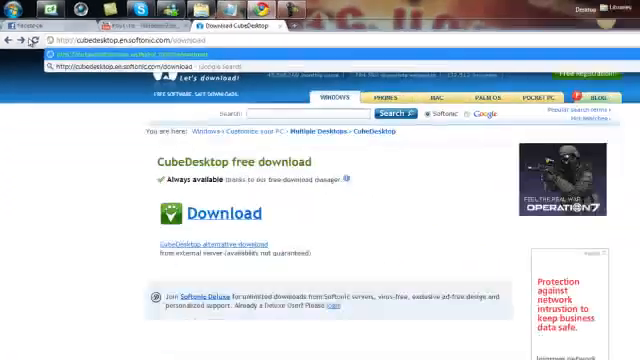
pyautogui.click(8, 348)
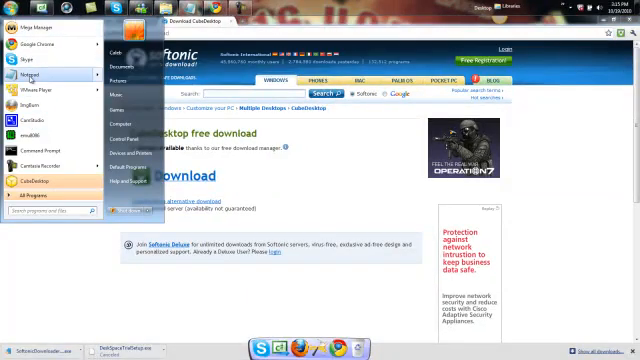
pyautogui.click(22, 75)
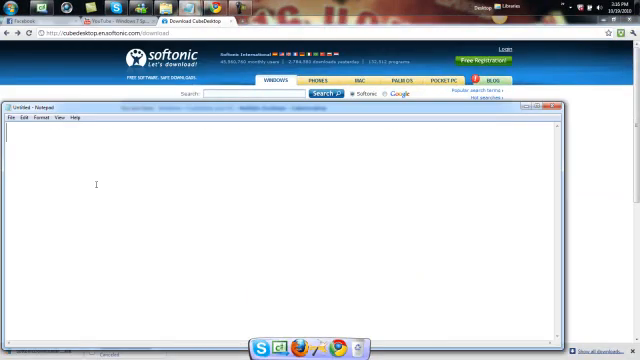
pyautogui.write('http://cubedesktop.en.softonic.com/download')
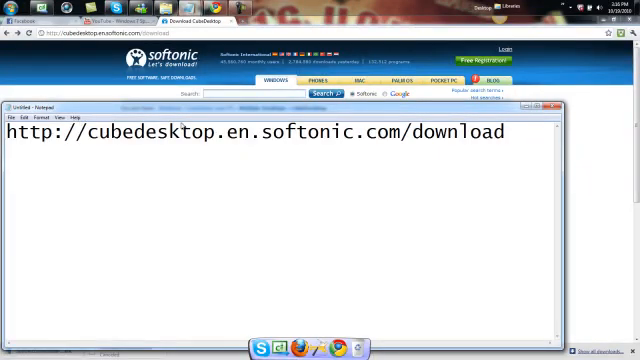